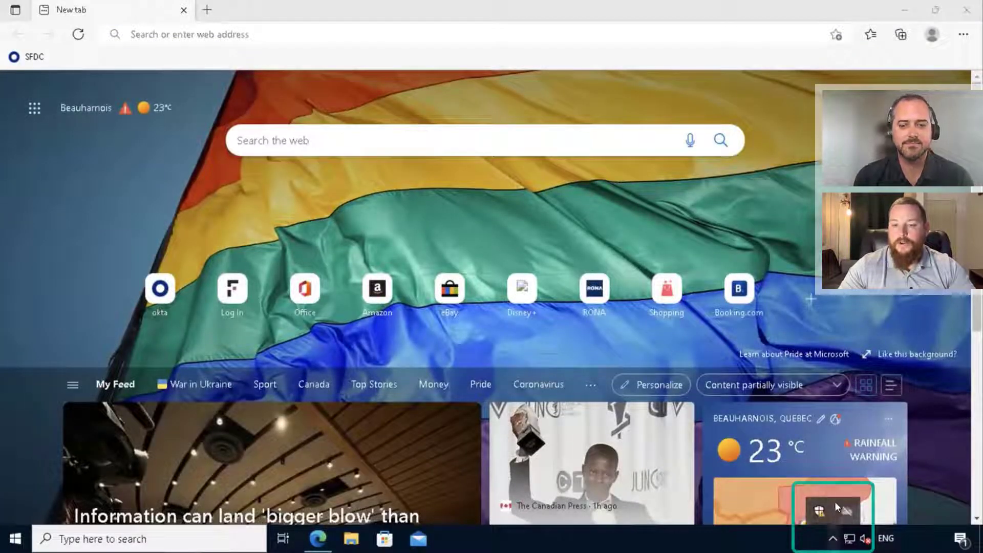
pyautogui.click(251, 34)
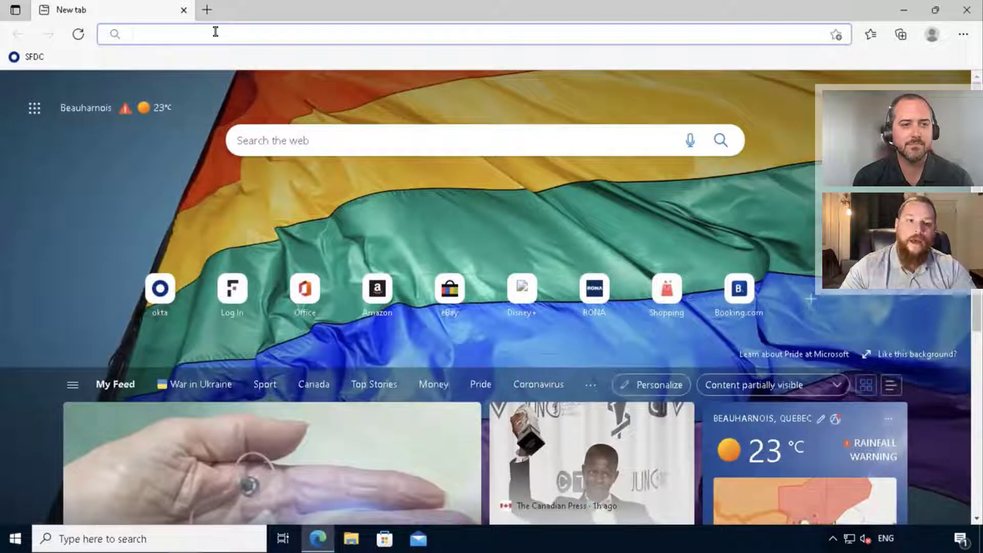
pyautogui.write('https://1ab-corp-dev-ed.my.salesforce.com')
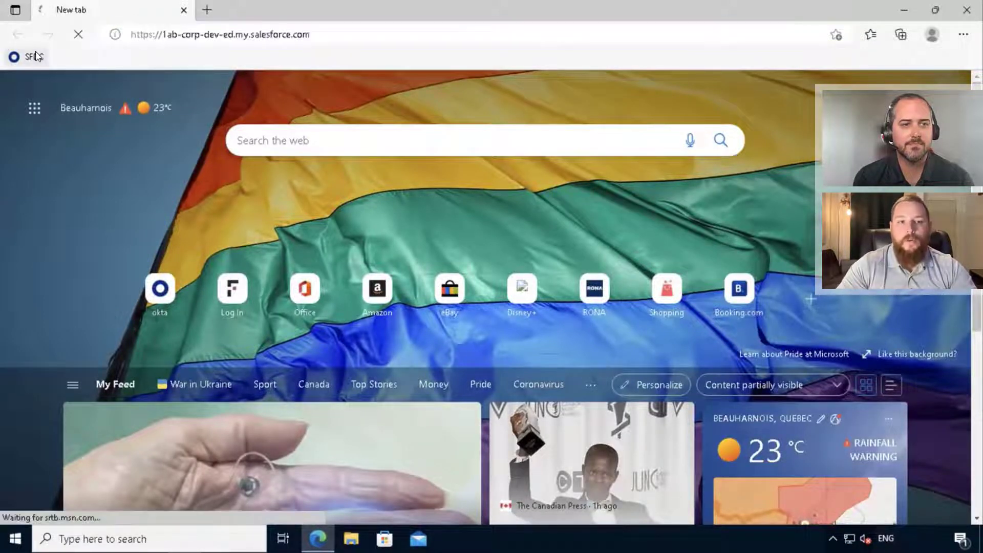
pyautogui.click(159, 290)
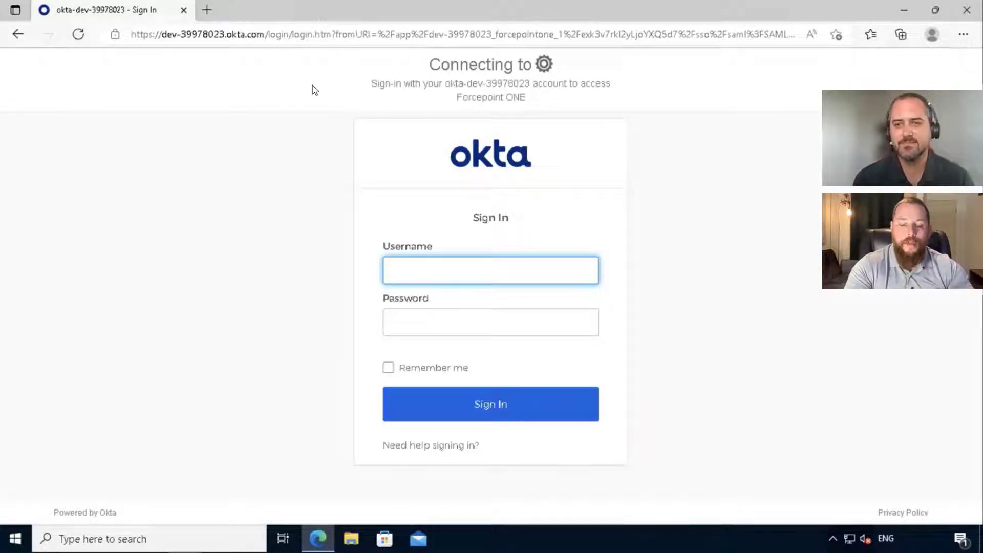
pyautogui.click(491, 270)
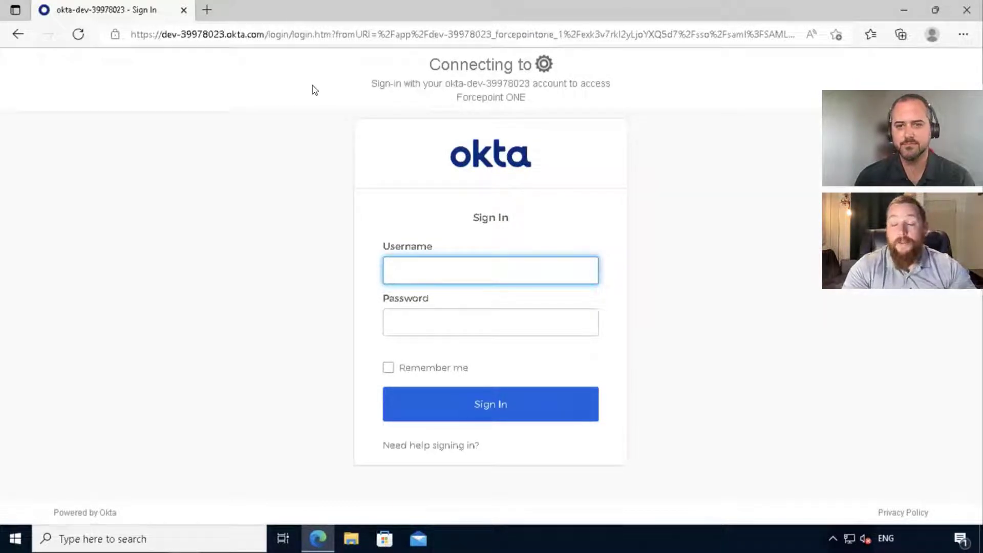
pyautogui.click(491, 270)
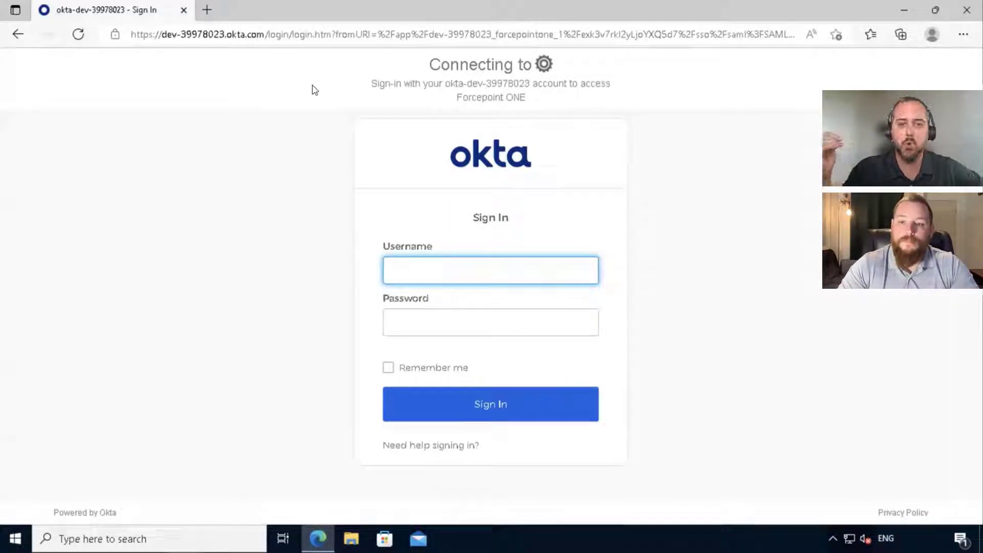
pyautogui.click(491, 270)
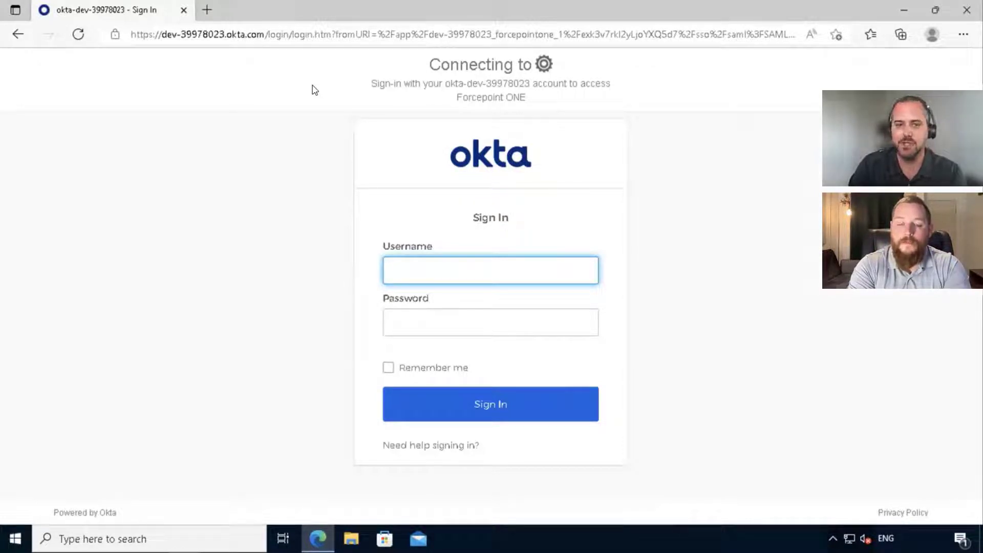
pyautogui.click(491, 270)
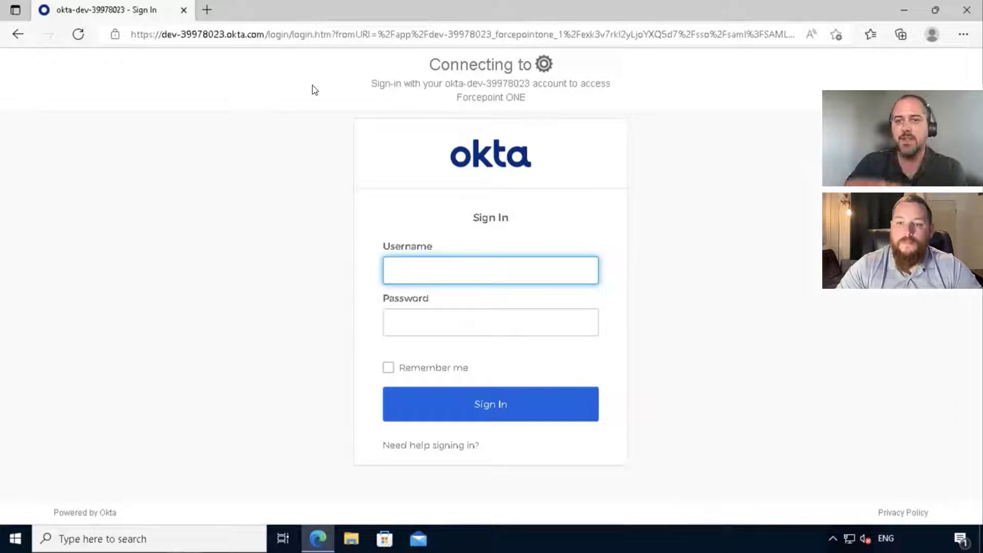
pyautogui.click(491, 270)
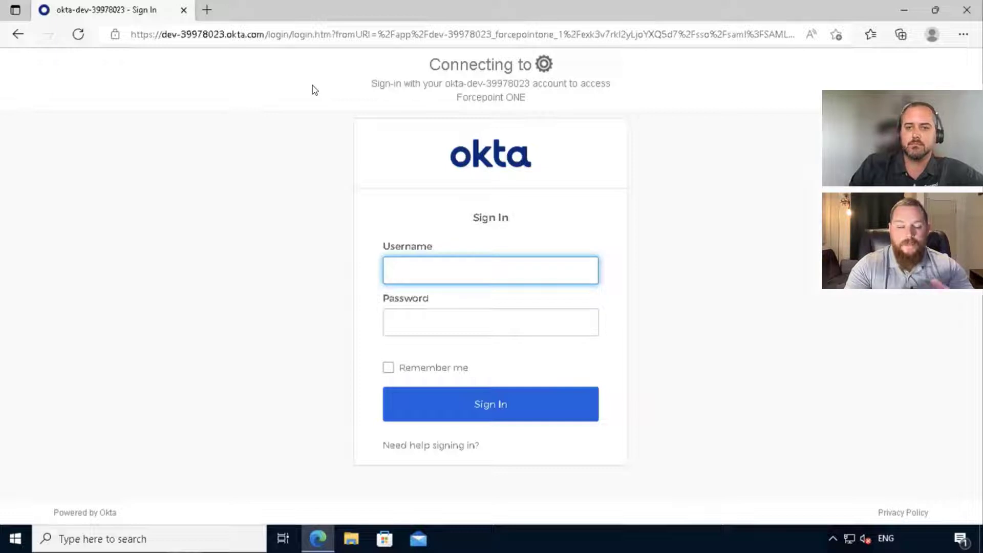
pyautogui.click(491, 270)
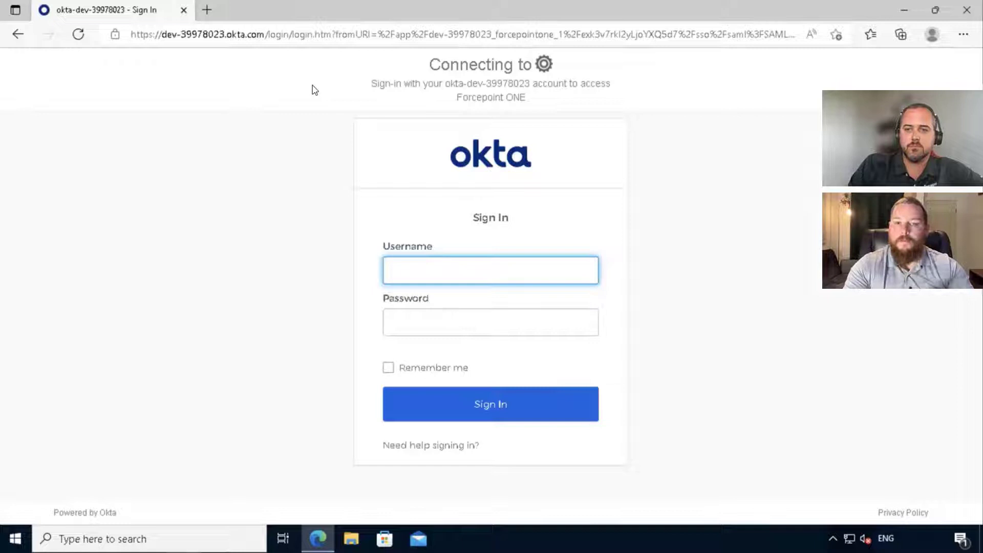
# Step: Sign in to Okta with the saved 'justin' work account and its password
pyautogui.write('justin')
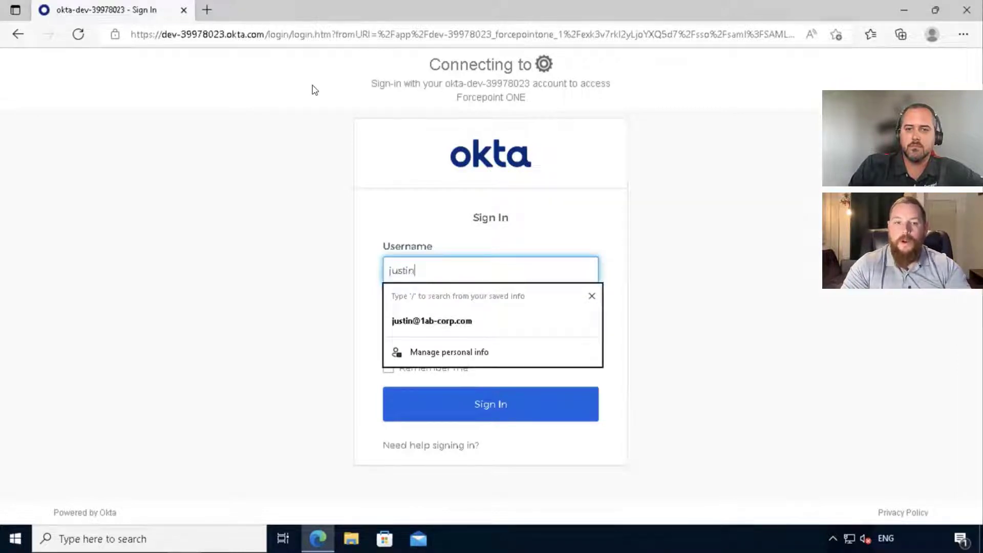
pyautogui.click(431, 321)
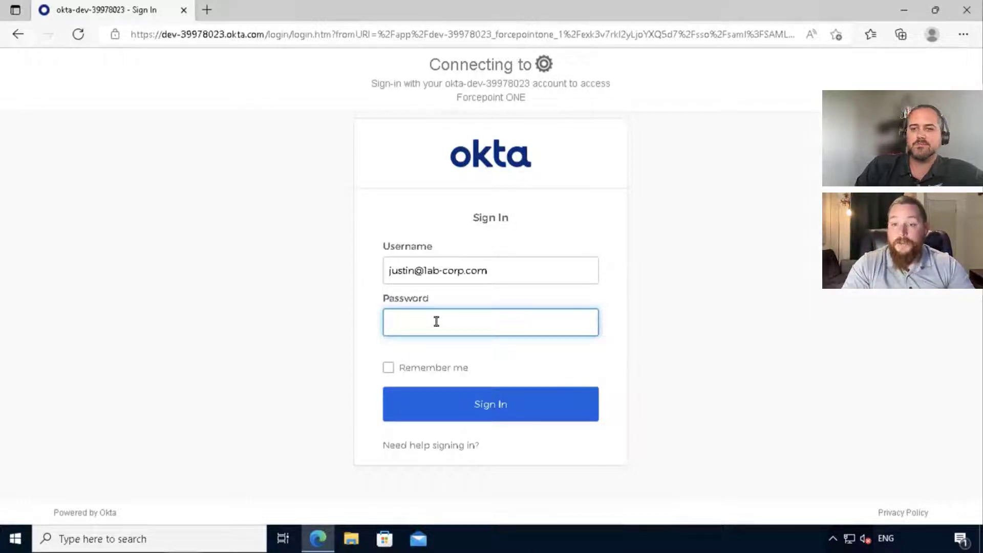
pyautogui.click(491, 322)
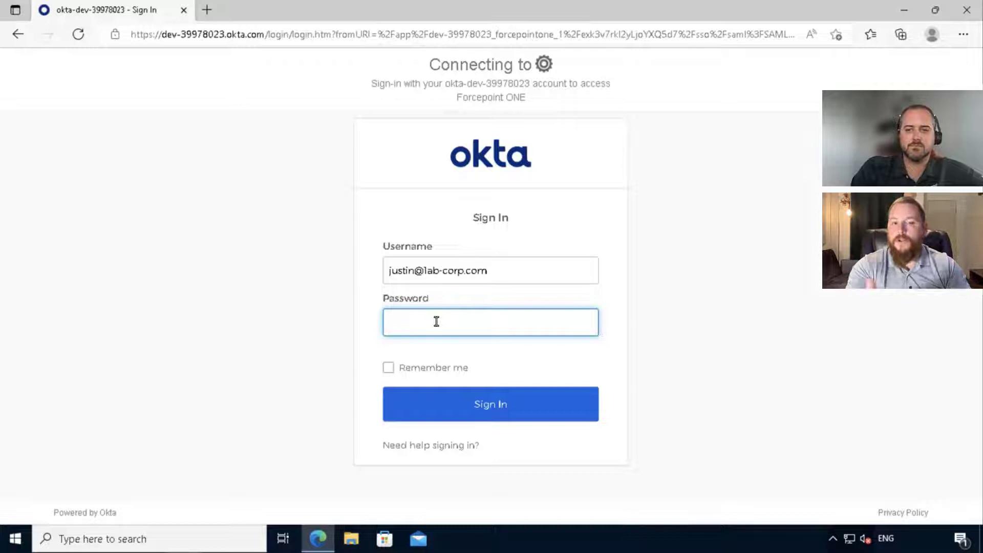
pyautogui.write('•')
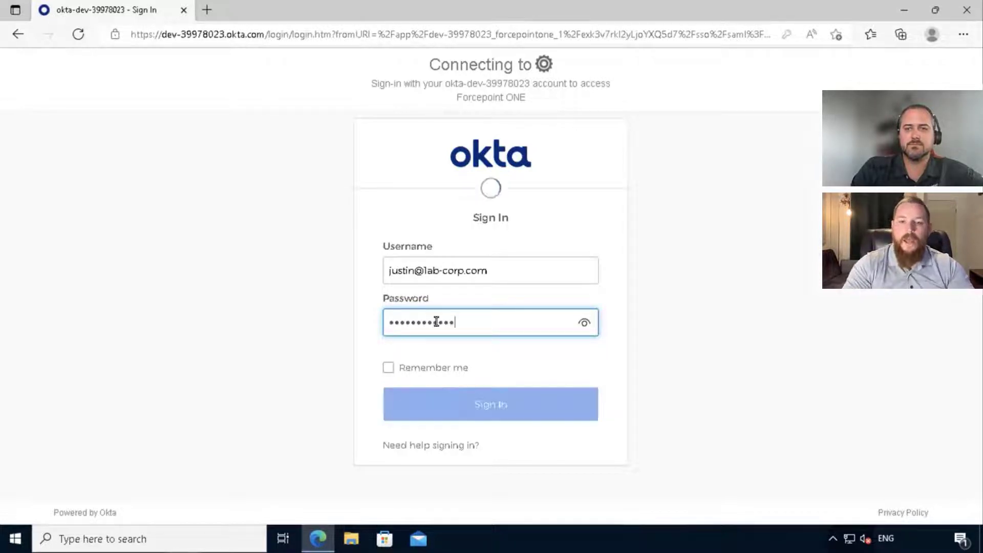
pyautogui.click(491, 405)
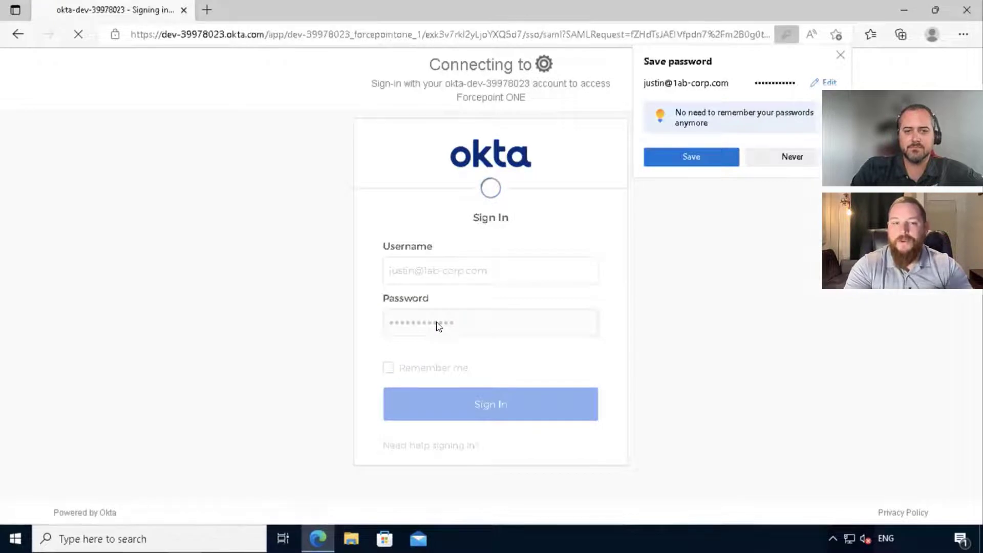
# Step: Dismiss Edge's save-password popup once Salesforce loads, then open your Chatter profile
pyautogui.click(491, 404)
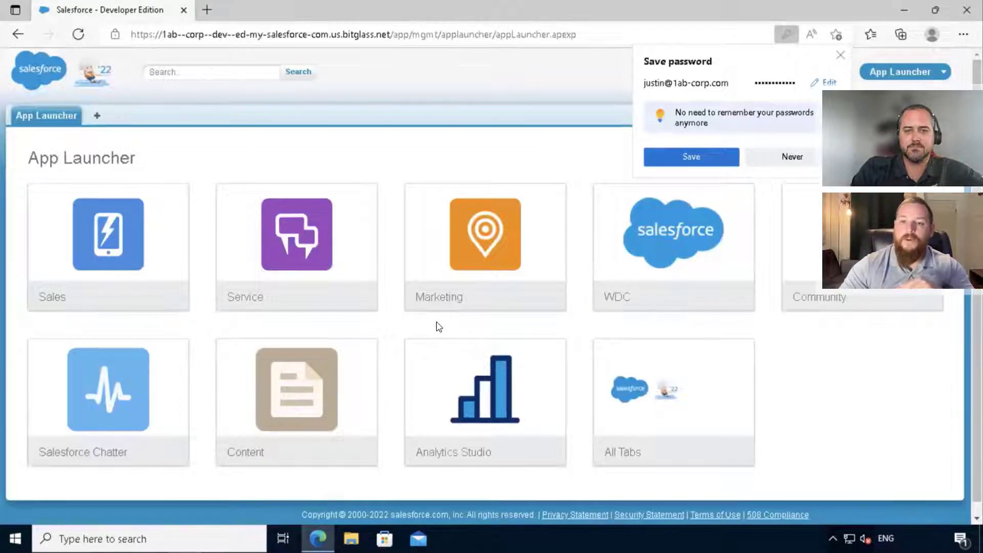
pyautogui.click(792, 156)
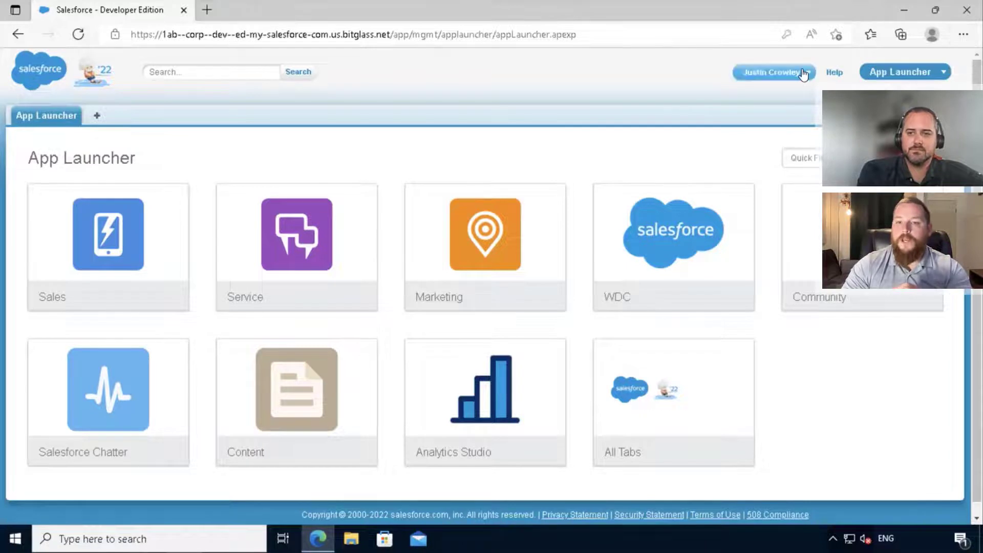
pyautogui.click(771, 71)
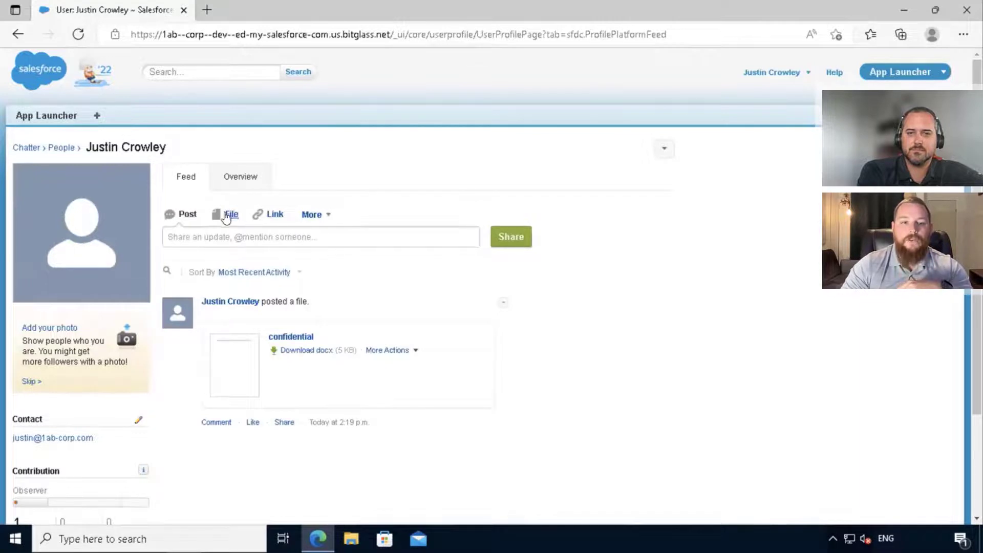
# Step: Attach the Pain log Word document from the Desktop to a feed post and share it
pyautogui.click(230, 214)
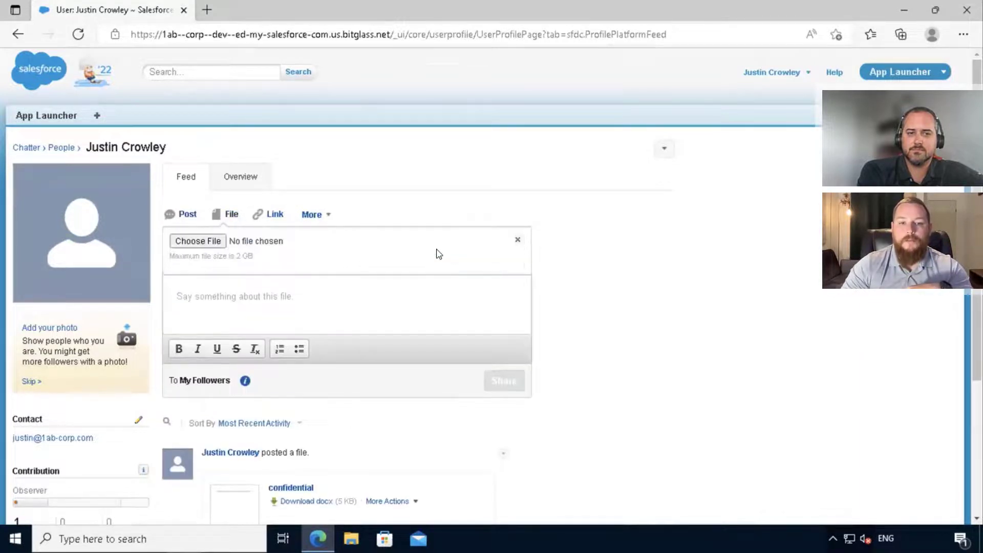
pyautogui.click(197, 241)
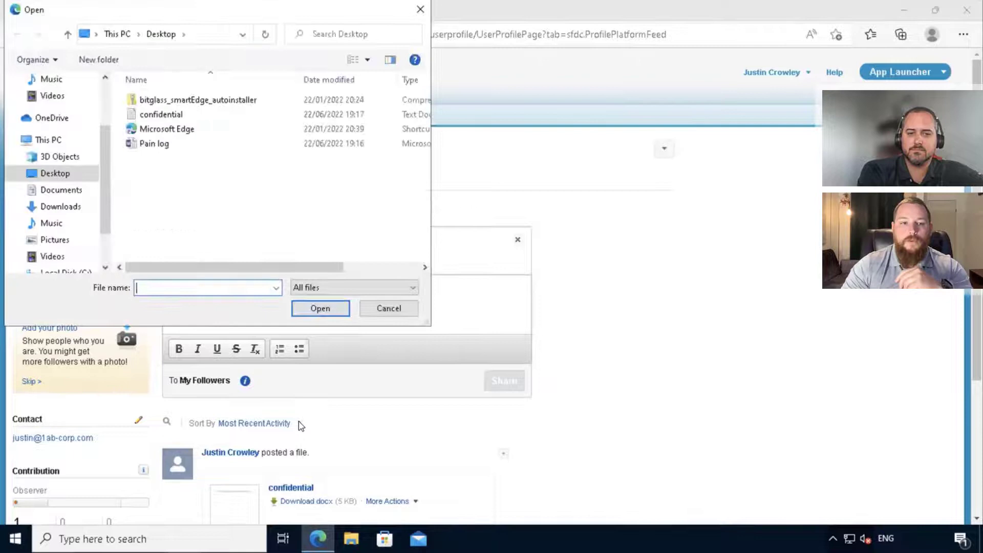
pyautogui.click(153, 142)
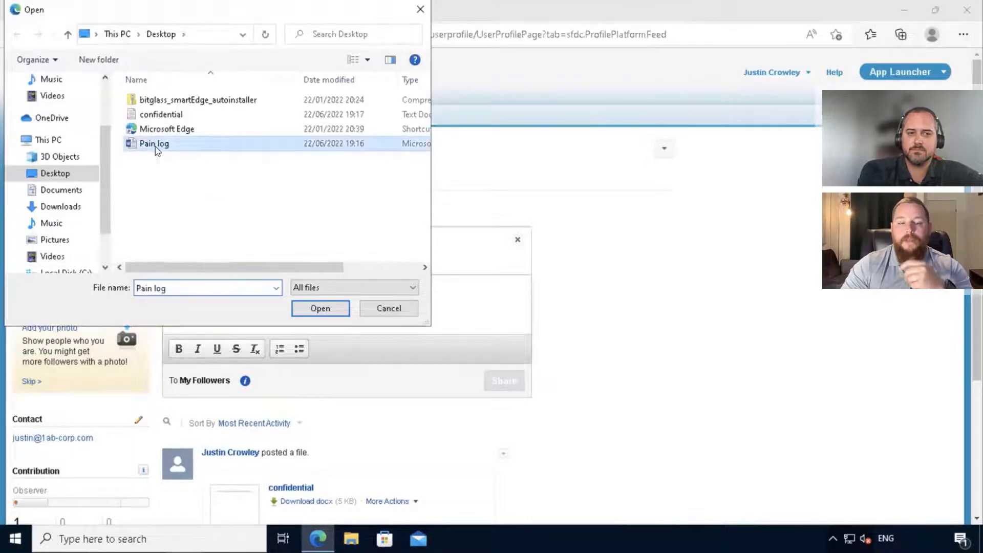
pyautogui.click(320, 308)
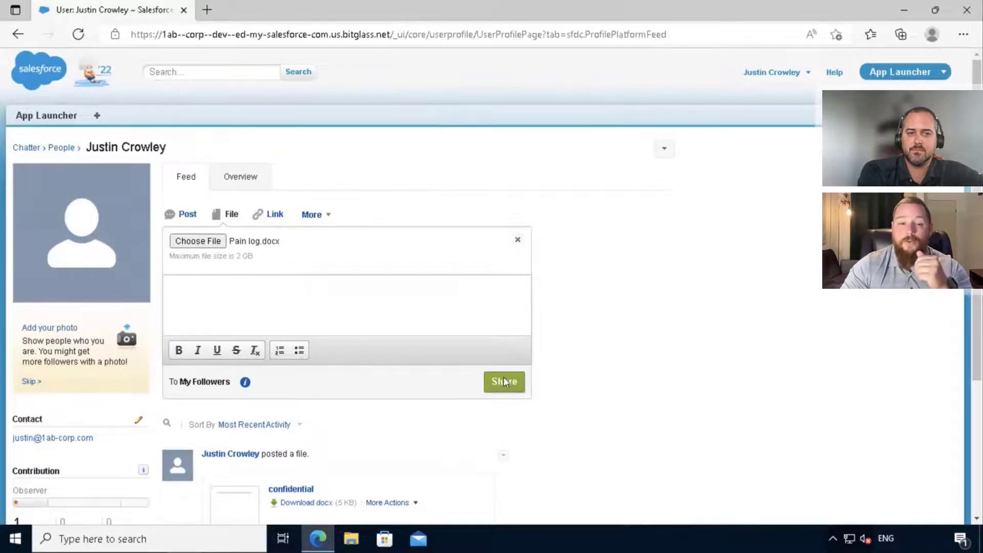
pyautogui.click(503, 382)
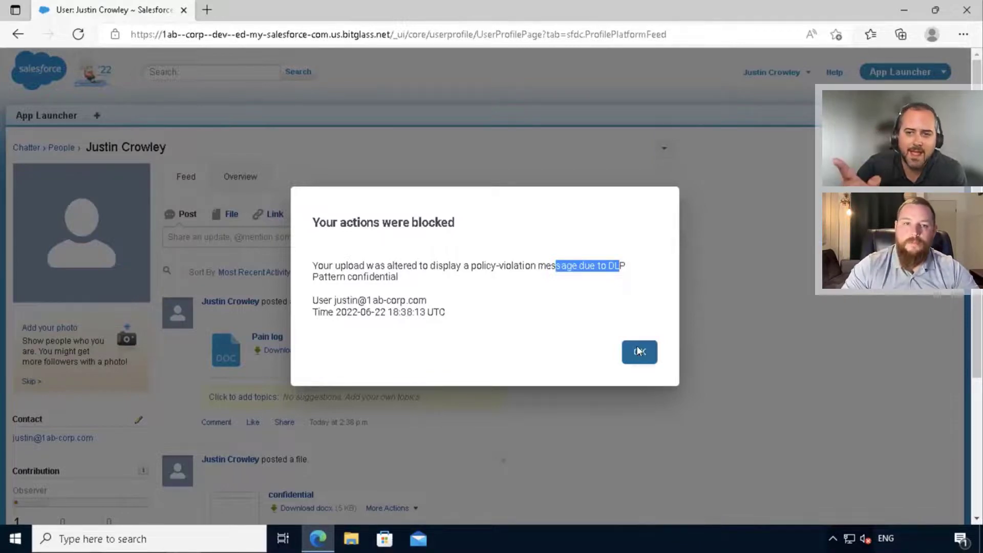
# Step: Close the upload-blocked notice and go to the Forcepoint ONE admin portal
pyautogui.click(639, 352)
pyautogui.write('portal')
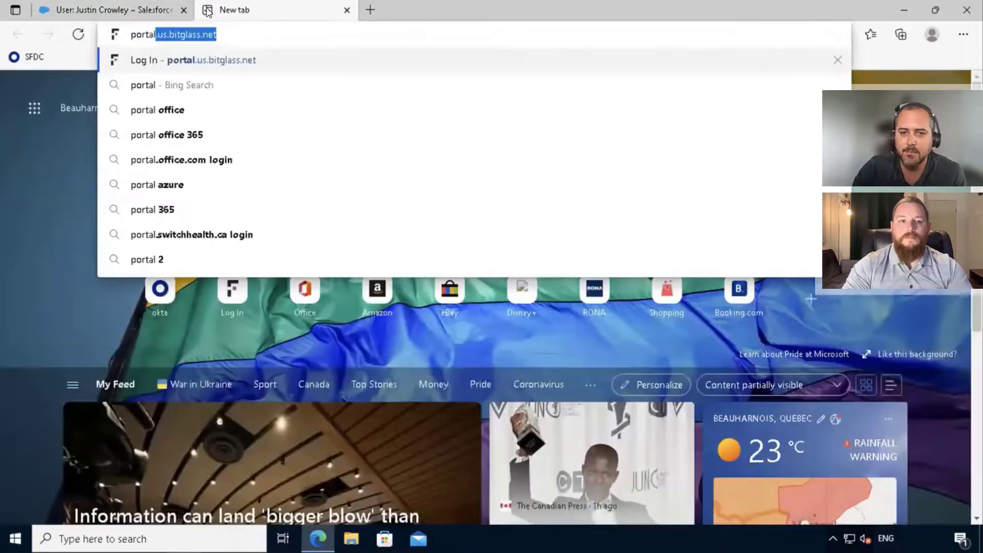
pyautogui.press('Enter')
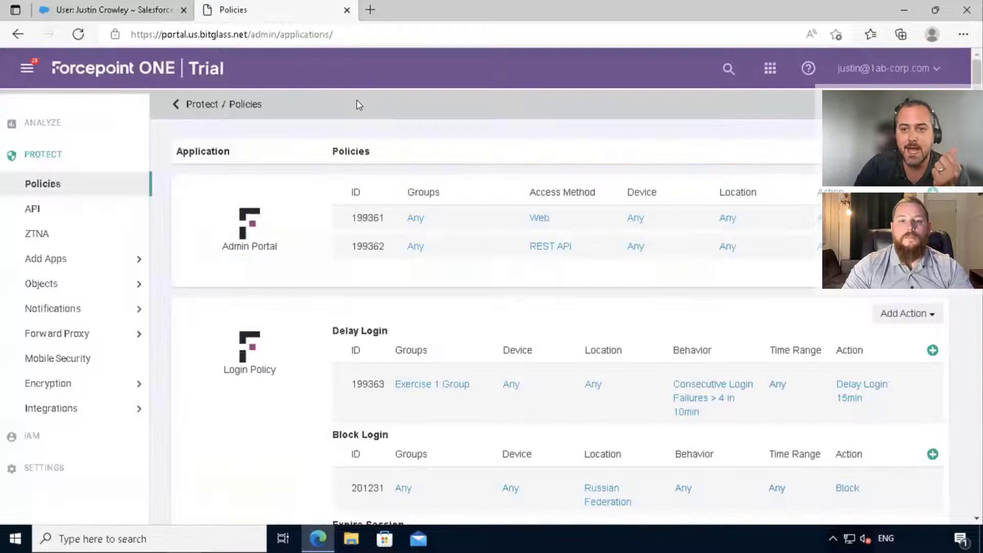
pyautogui.scroll(-3)
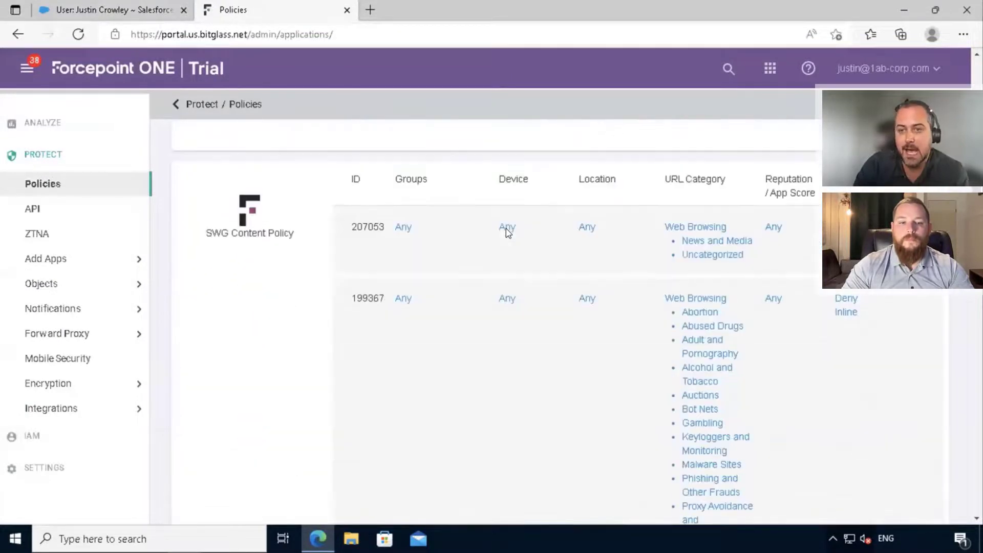
pyautogui.scroll(-3)
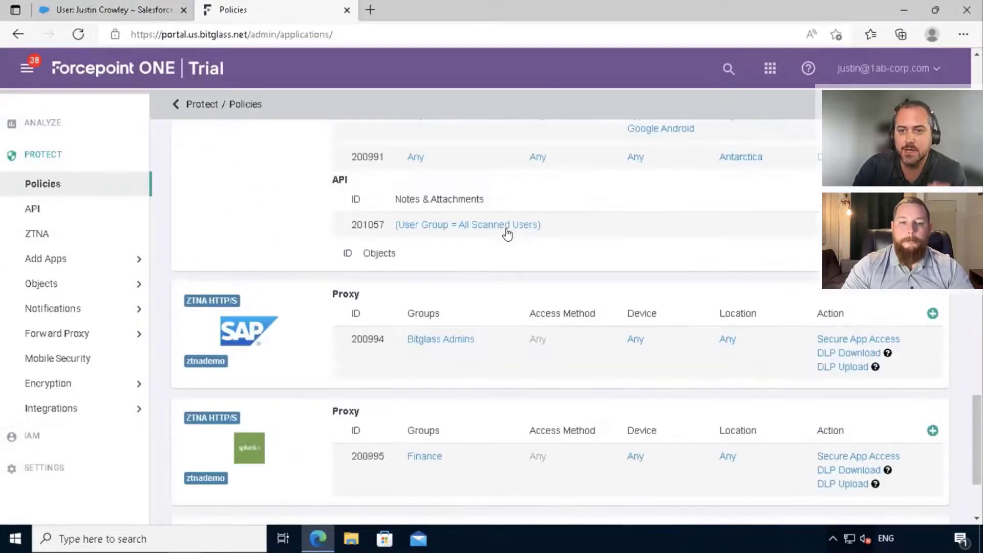
pyautogui.scroll(-3)
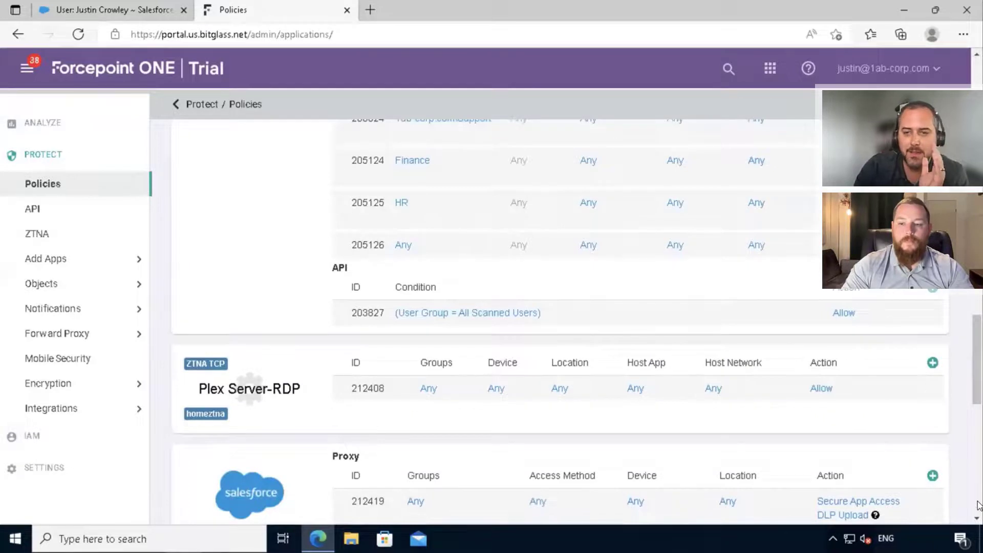
pyautogui.scroll(-3)
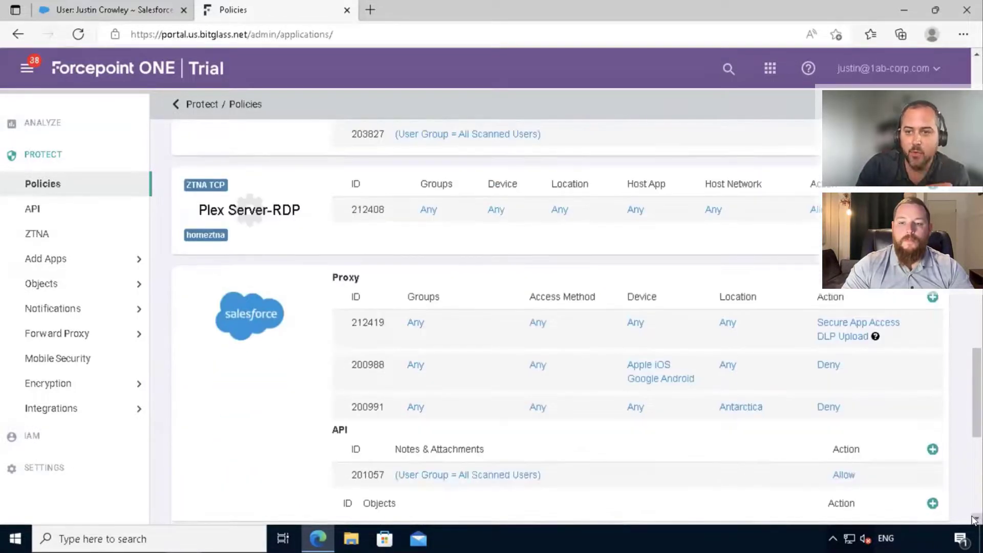
pyautogui.scroll(-3)
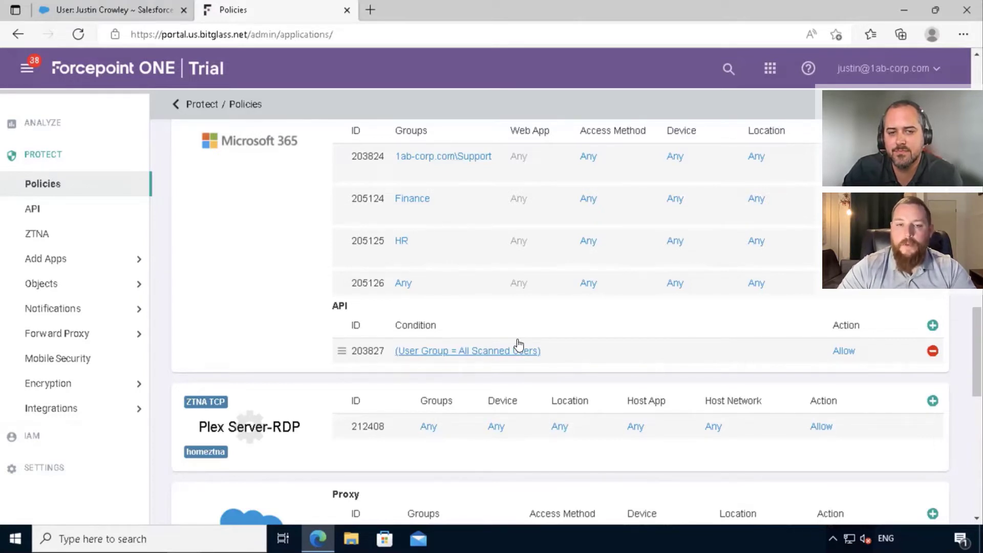
pyautogui.scroll(-3)
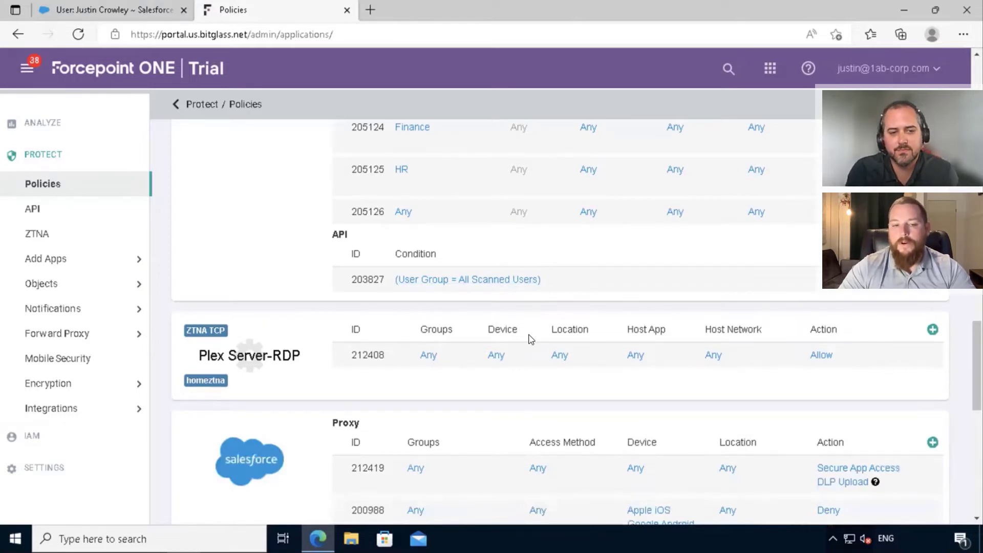
pyautogui.scroll(-3)
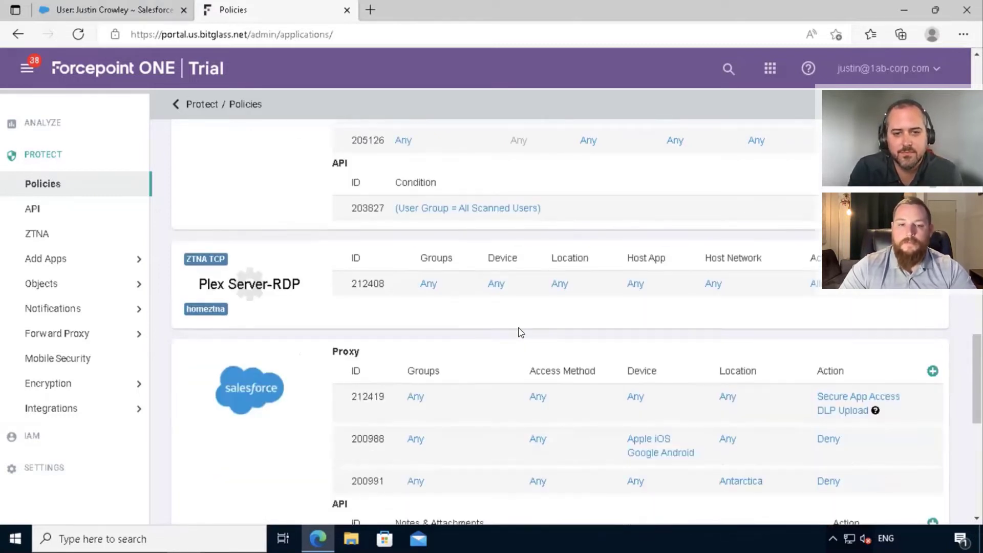
pyautogui.scroll(-3)
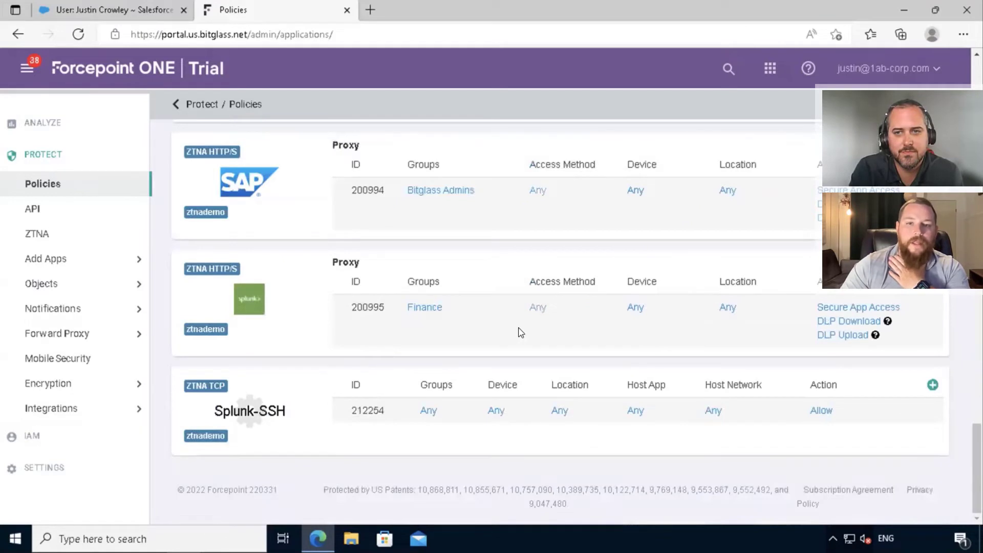